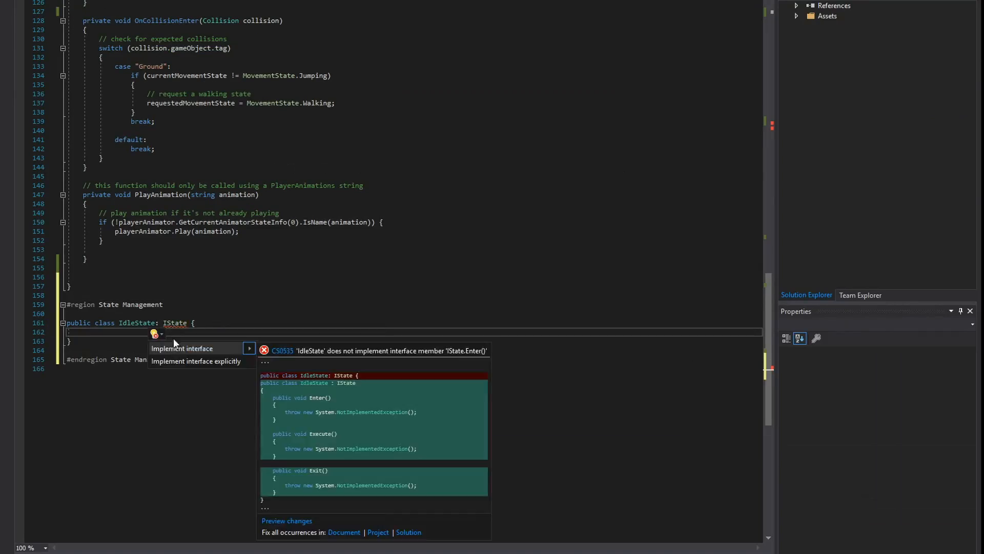
Step: Implement the IState interface on IdleState via the quick-actions light bulb
{"action": "left_click", "coordinate": [182, 348]}
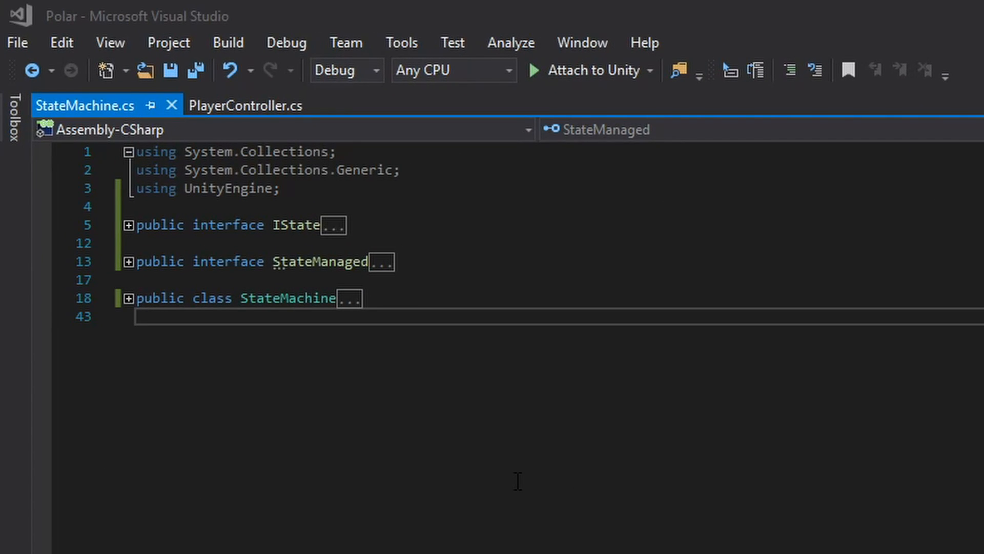
{"action": "mouse_move", "coordinate": [119, 244]}
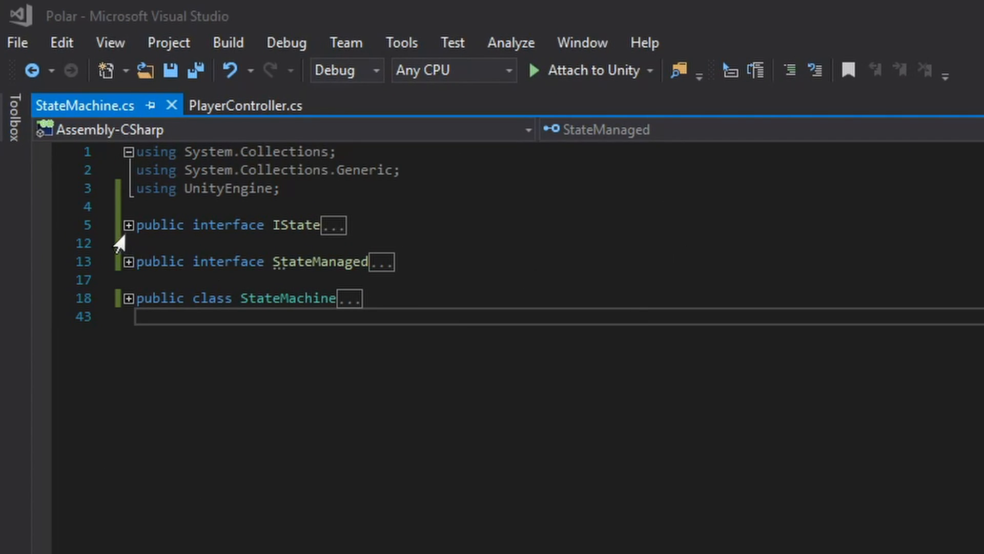
Step: Expand the IState interface to show its Enter, Execute and Exit declarations
{"action": "left_click", "coordinate": [127, 224]}
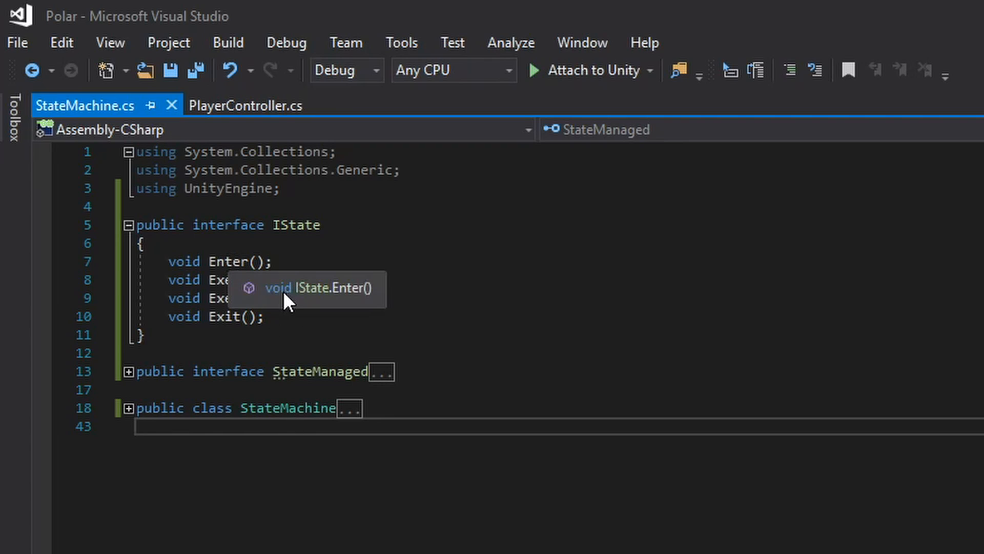
{"action": "mouse_move", "coordinate": [340, 361]}
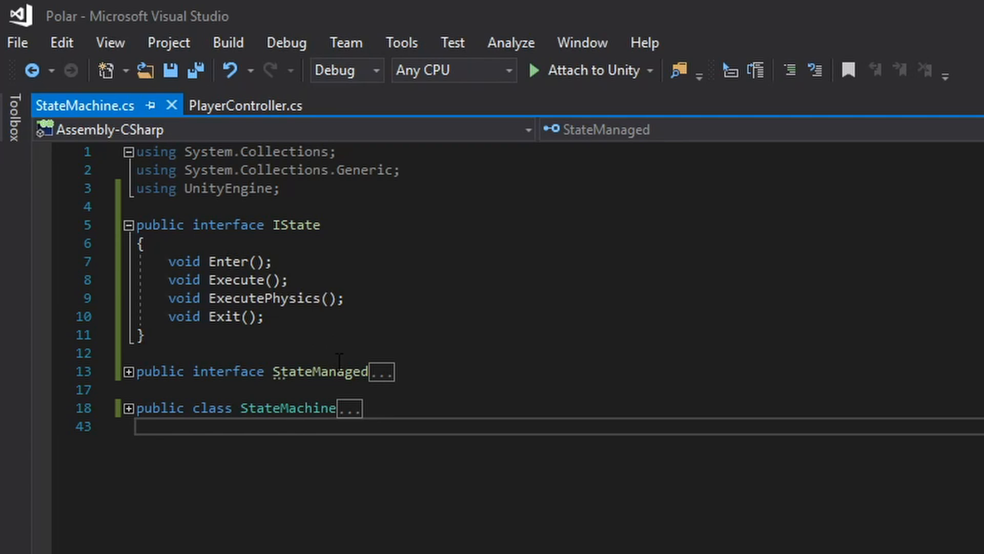
{"action": "mouse_move", "coordinate": [650, 397]}
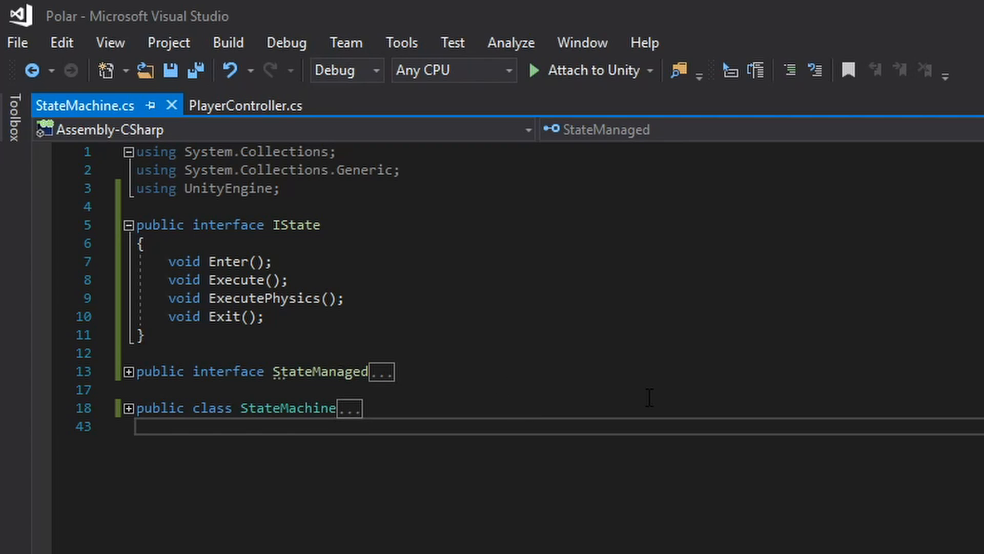
{"action": "mouse_move", "coordinate": [310, 266]}
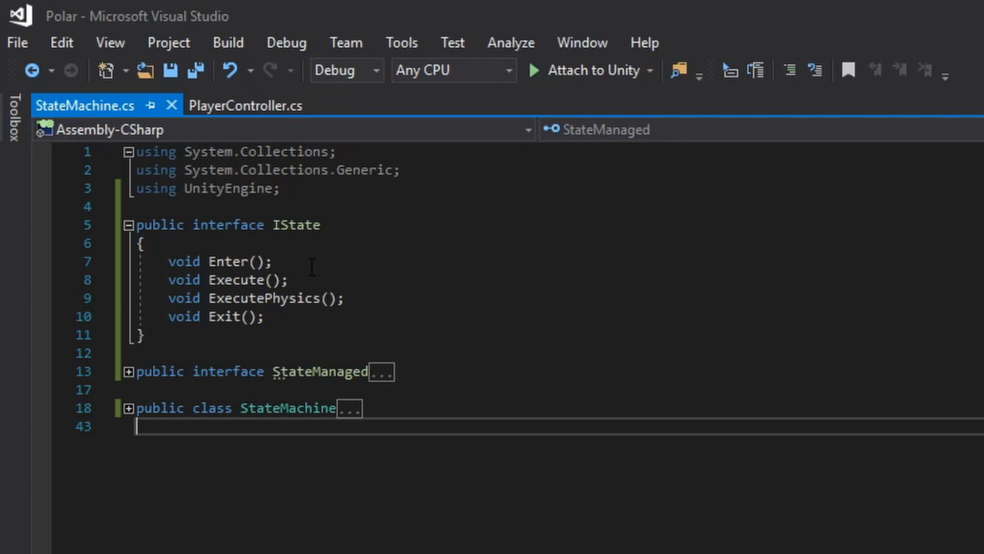
{"action": "mouse_move", "coordinate": [363, 298]}
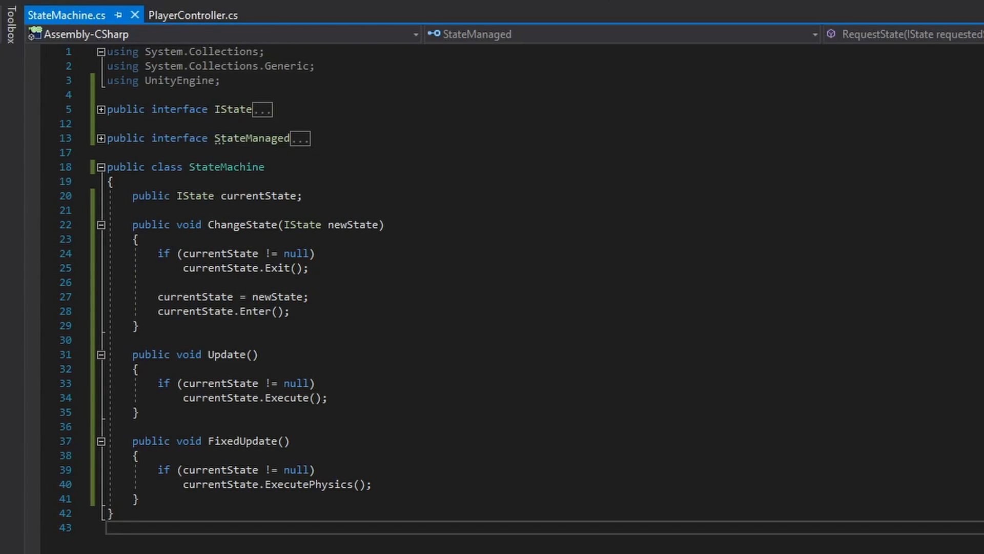
Step: Expand the StateMachine class showing currentState, ChangeState, Update and FixedUpdate
{"action": "double_click", "coordinate": [255, 195]}
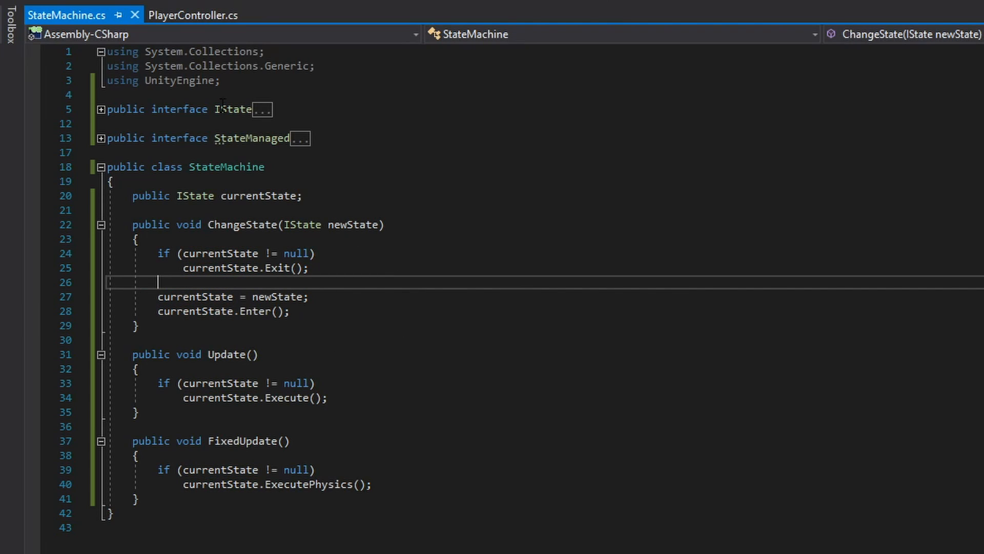
{"action": "mouse_move", "coordinate": [438, 269]}
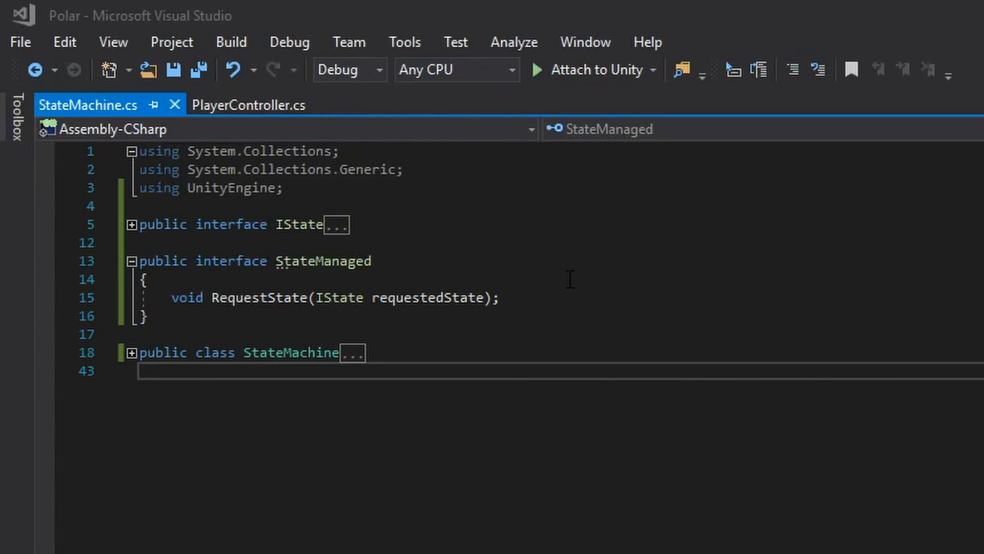
{"action": "mouse_move", "coordinate": [257, 297]}
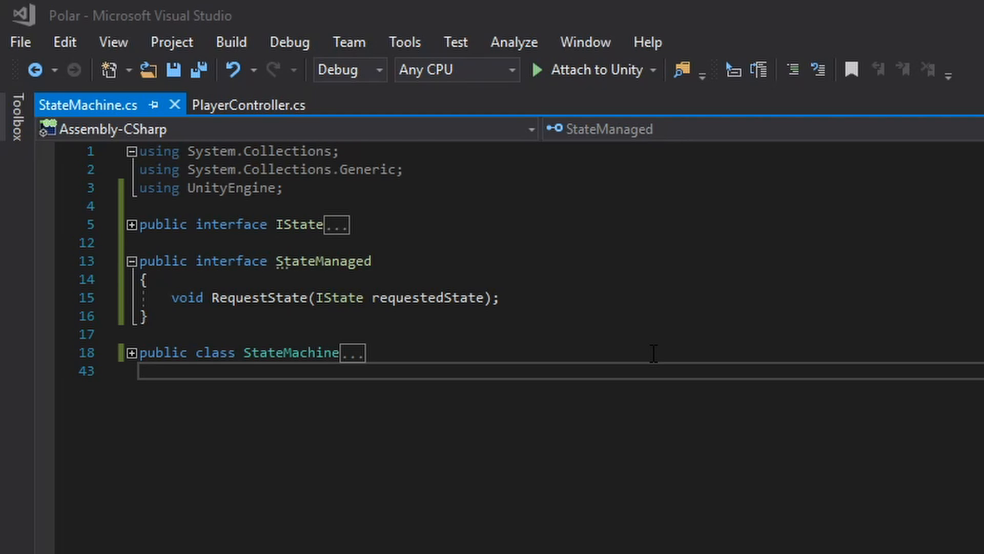
Step: Reveal the PlayerController State Management region with RequestState and the four state classes
{"action": "double_click", "coordinate": [257, 297]}
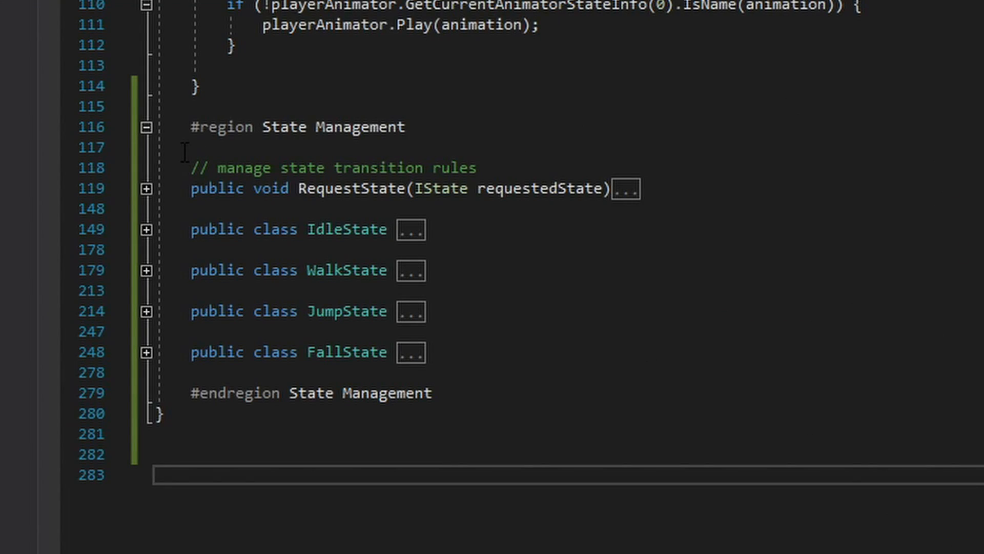
{"action": "mouse_move", "coordinate": [453, 357]}
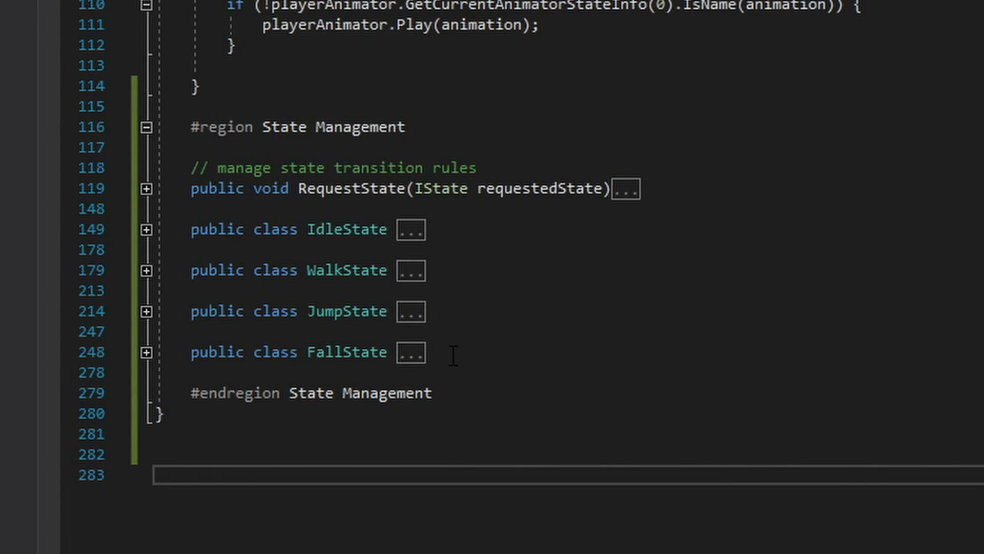
{"action": "mouse_move", "coordinate": [361, 213]}
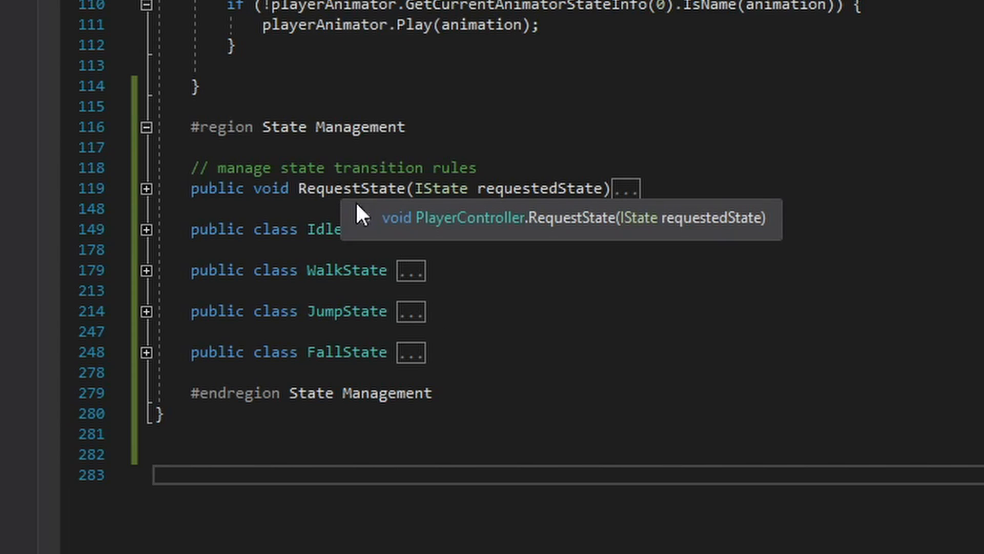
{"action": "mouse_move", "coordinate": [387, 219]}
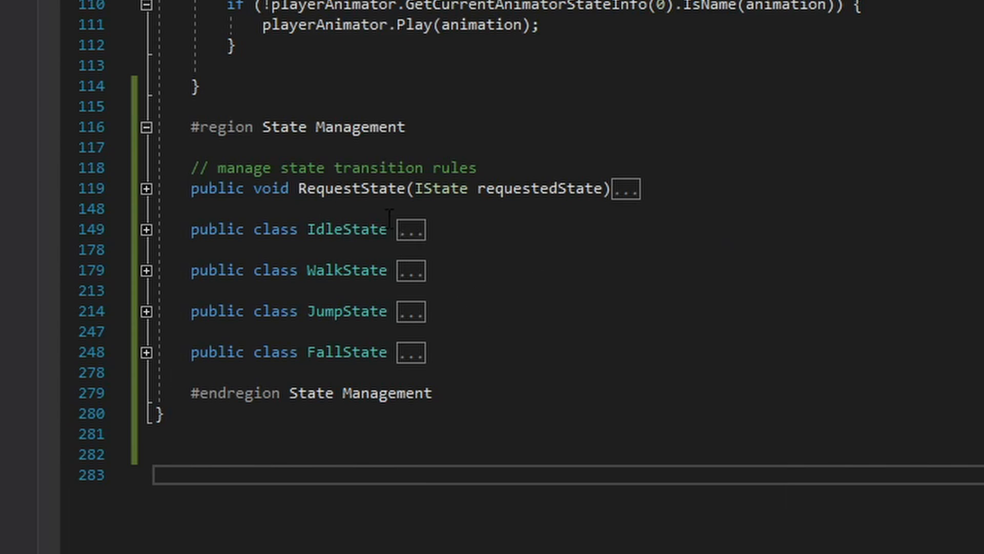
{"action": "mouse_move", "coordinate": [147, 325]}
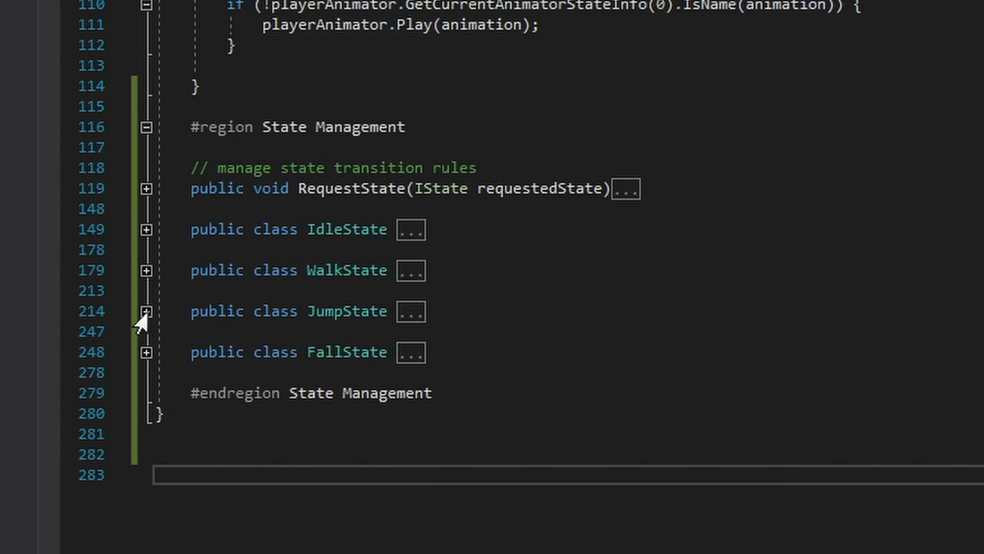
Step: Expand the JumpState class to show its constructor, Enter, Execute, ExecutePhysics and Exit
{"action": "left_click", "coordinate": [146, 312]}
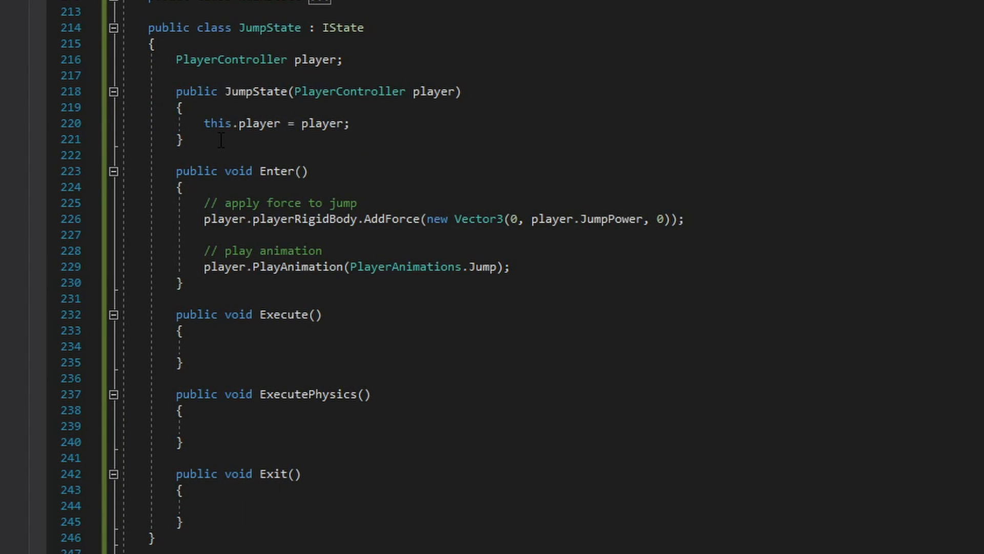
Step: Scroll to JumpState's Enter applying JumpPower force and the Jump animation, with stub methods below
{"action": "scroll", "scroll_direction": "down", "scroll_amount": 3}
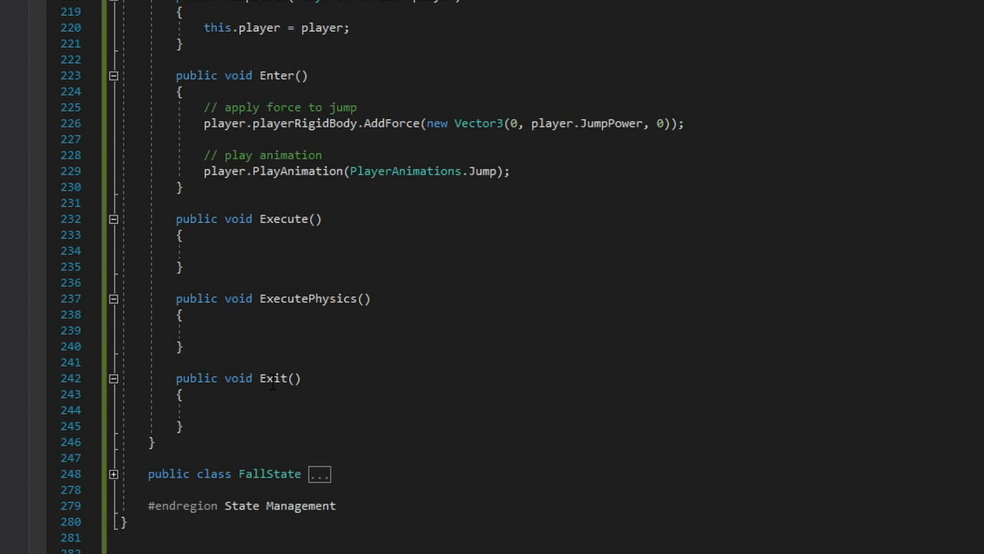
{"action": "mouse_move", "coordinate": [526, 257]}
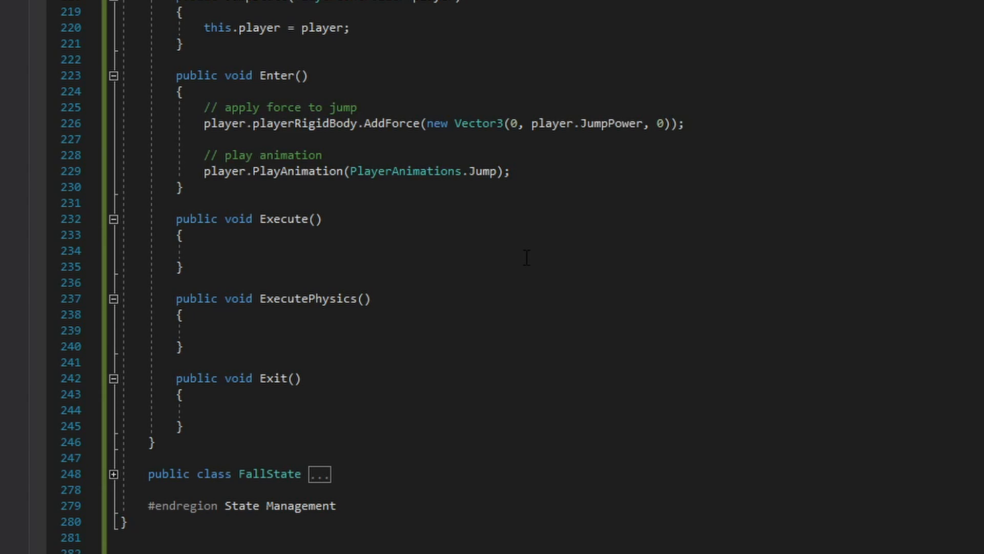
{"action": "mouse_move", "coordinate": [198, 129]}
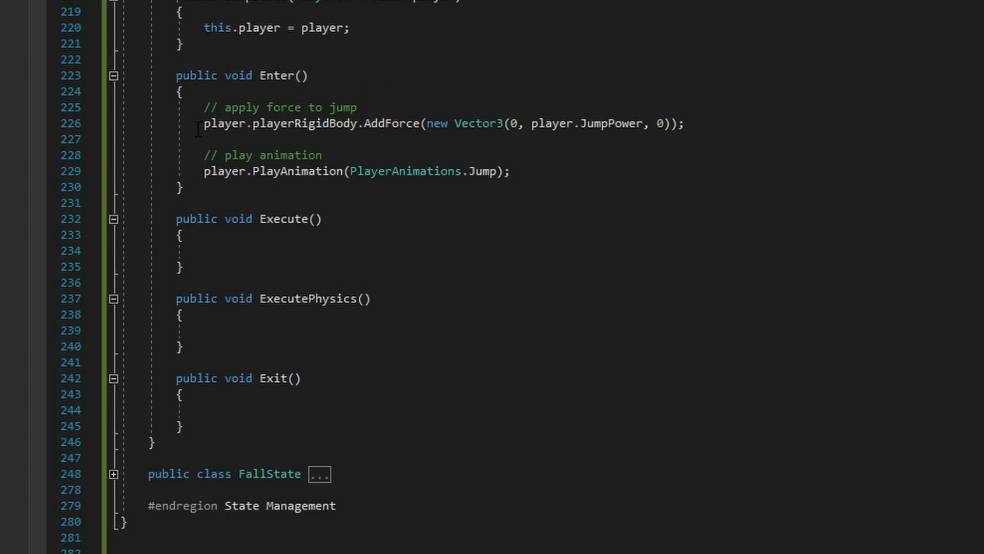
{"action": "mouse_move", "coordinate": [367, 182]}
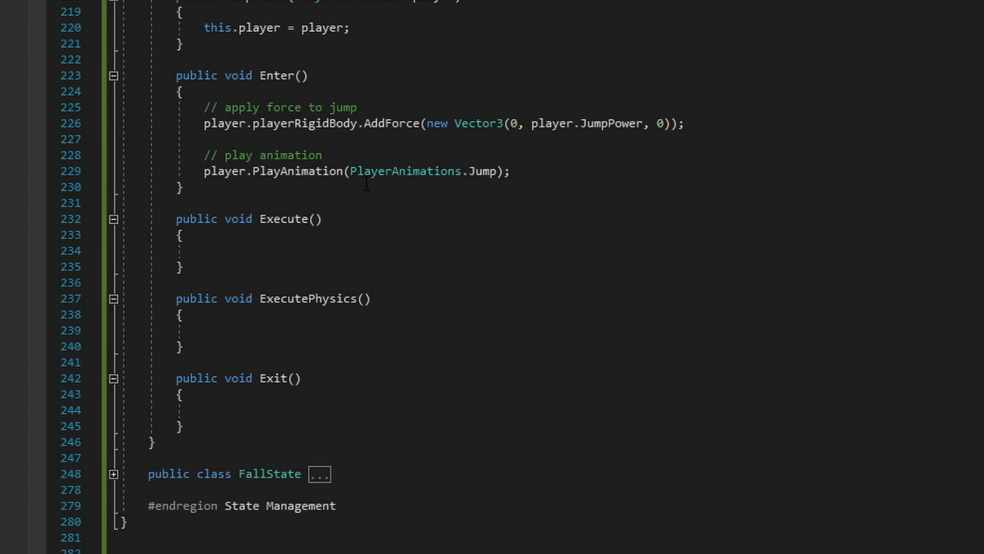
{"action": "mouse_move", "coordinate": [451, 253]}
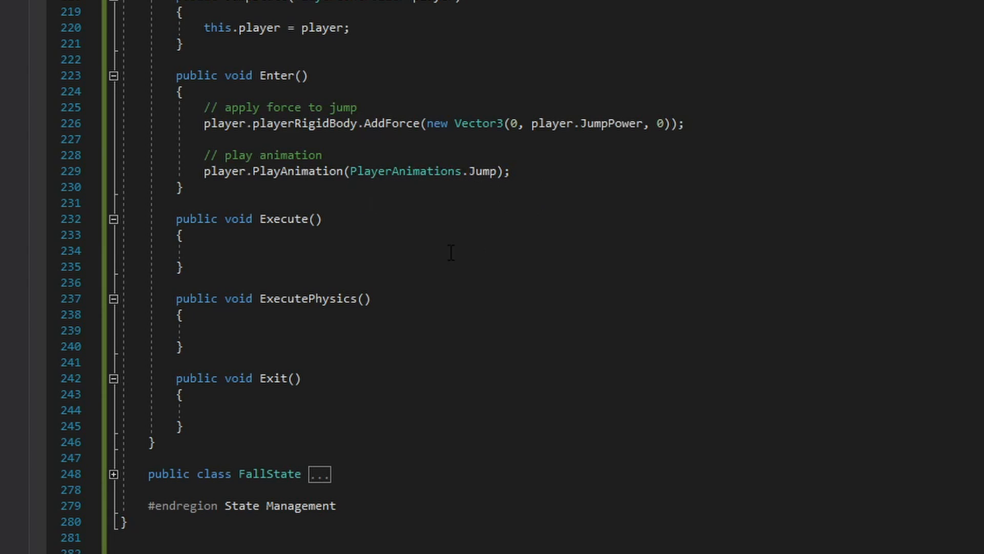
{"action": "mouse_move", "coordinate": [423, 253]}
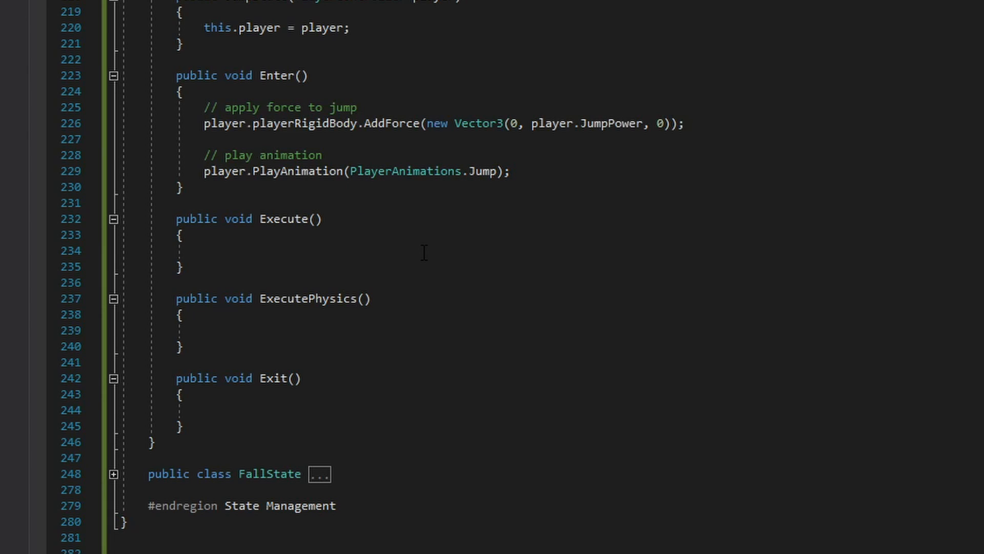
{"action": "mouse_move", "coordinate": [406, 250]}
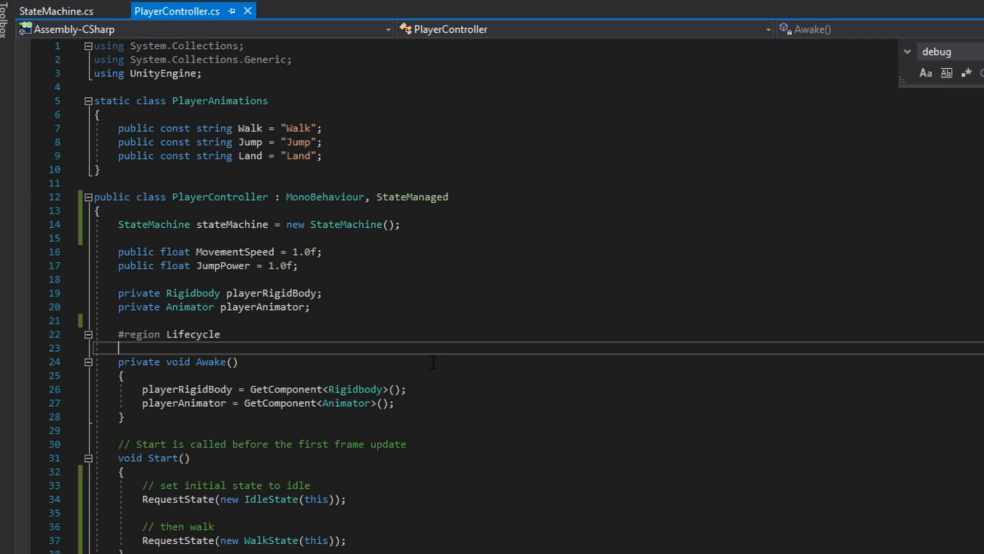
{"action": "scroll", "scroll_direction": "down", "scroll_amount": 3}
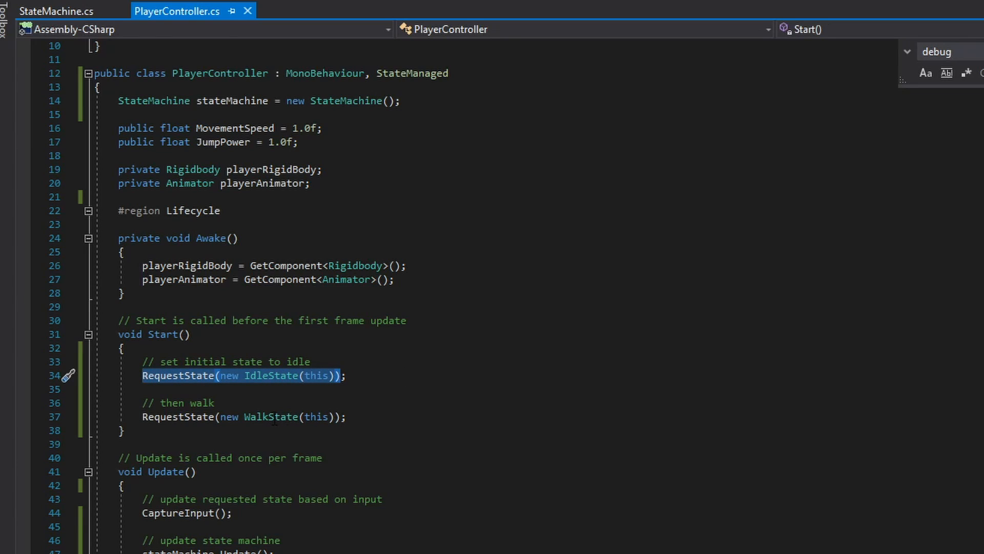
{"action": "double_click", "coordinate": [272, 416]}
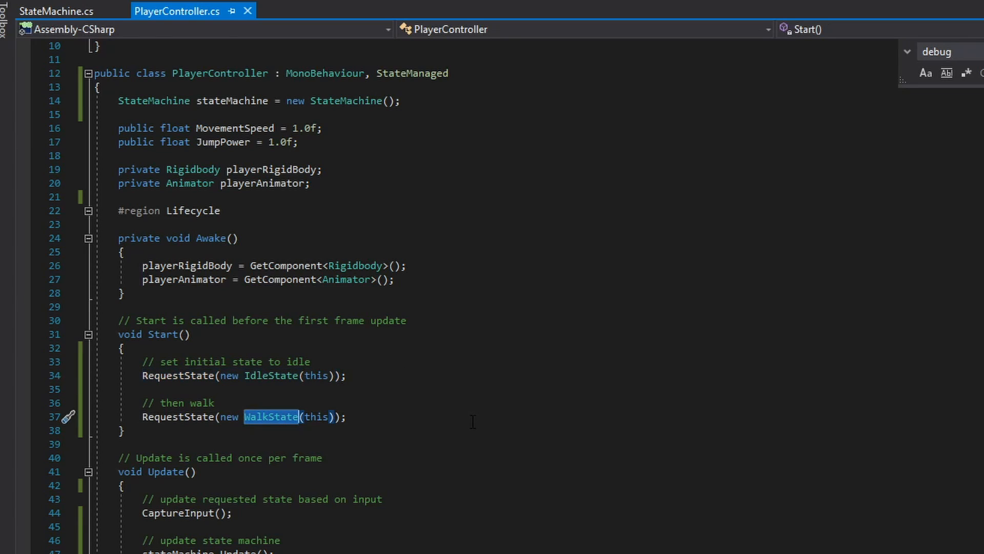
{"action": "scroll", "scroll_direction": "down", "scroll_amount": 3}
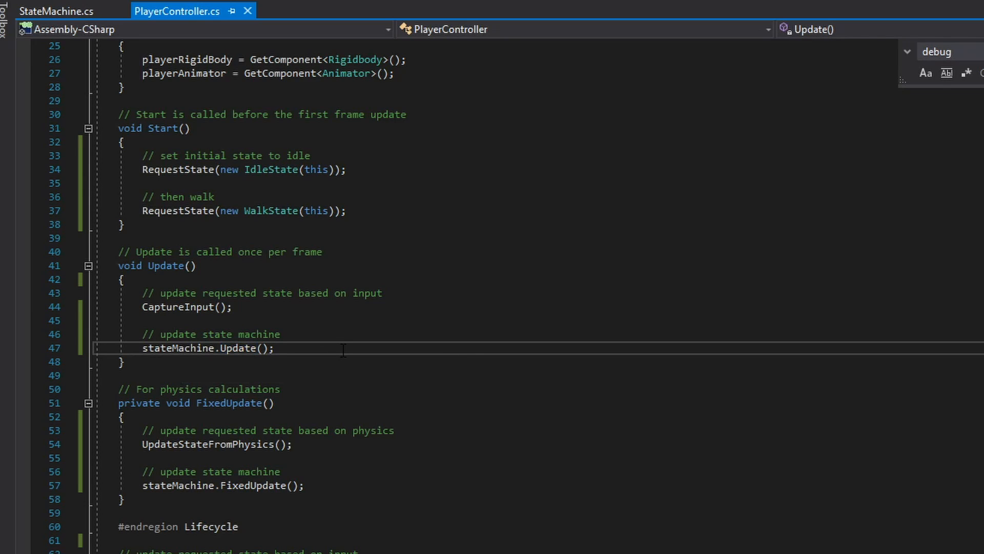
{"action": "scroll", "scroll_direction": "down", "scroll_amount": 3}
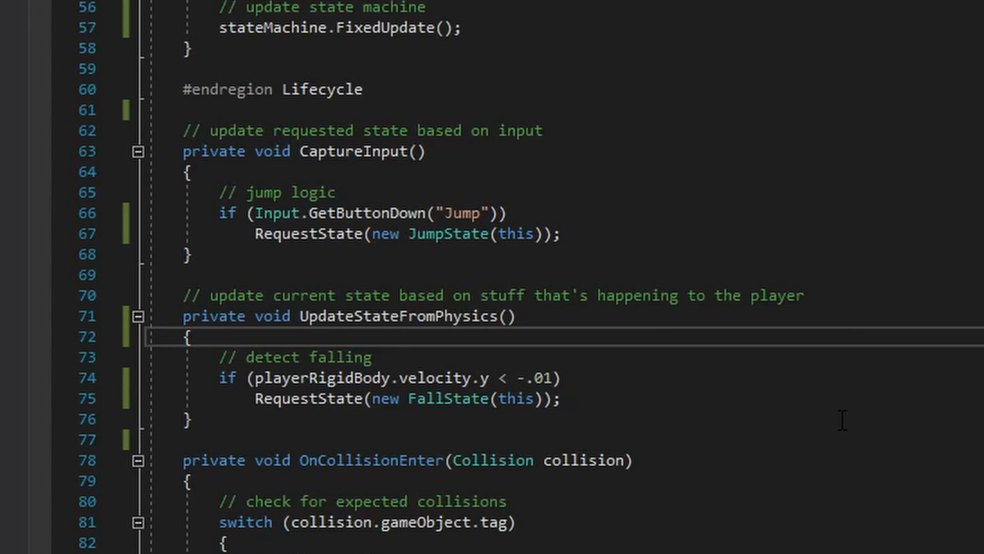
{"action": "mouse_move", "coordinate": [619, 230]}
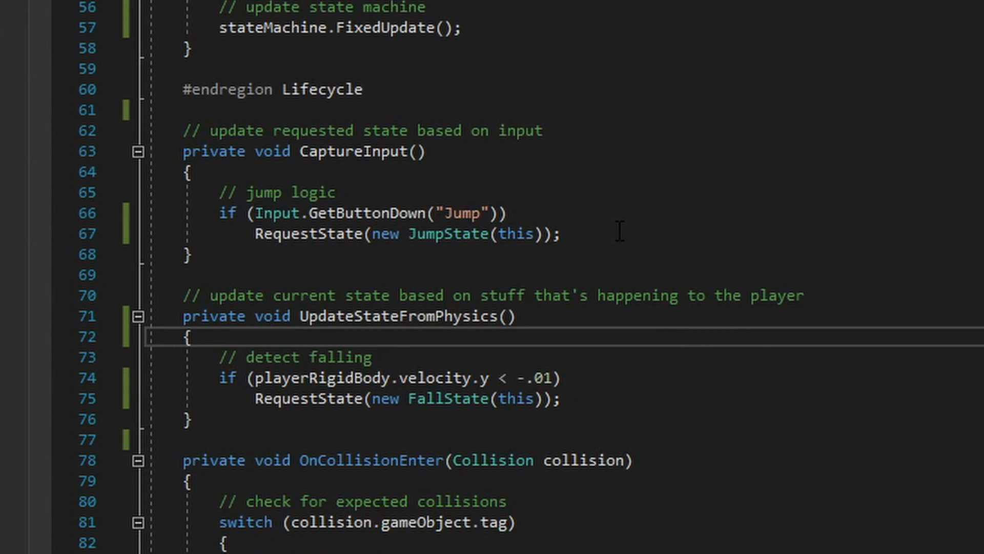
{"action": "mouse_move", "coordinate": [358, 151]}
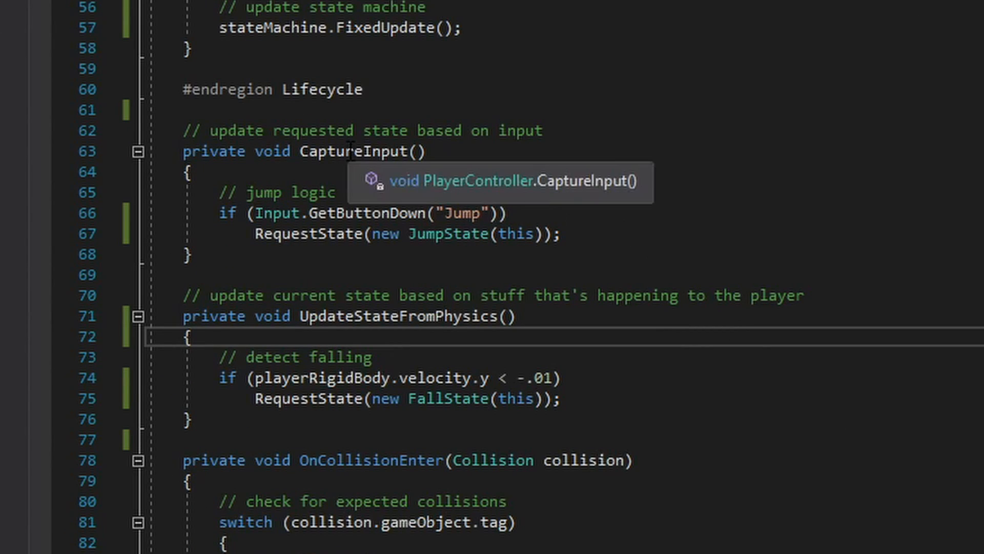
{"action": "mouse_move", "coordinate": [589, 236]}
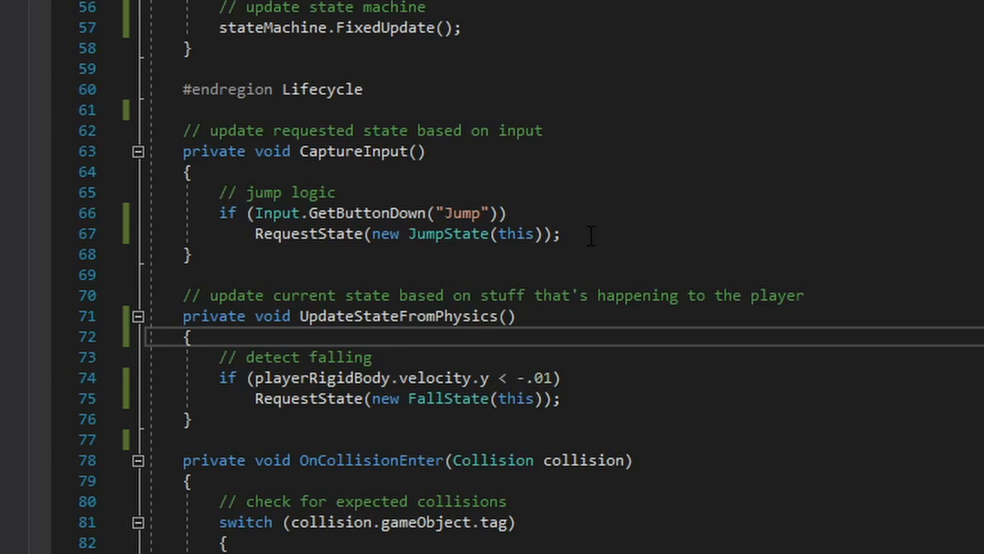
{"action": "mouse_move", "coordinate": [478, 331]}
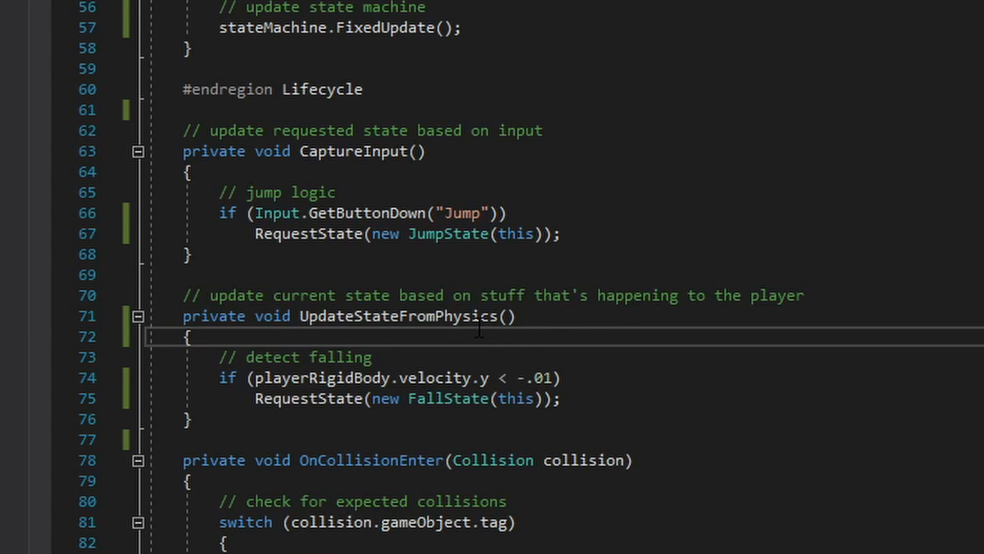
{"action": "mouse_move", "coordinate": [606, 379]}
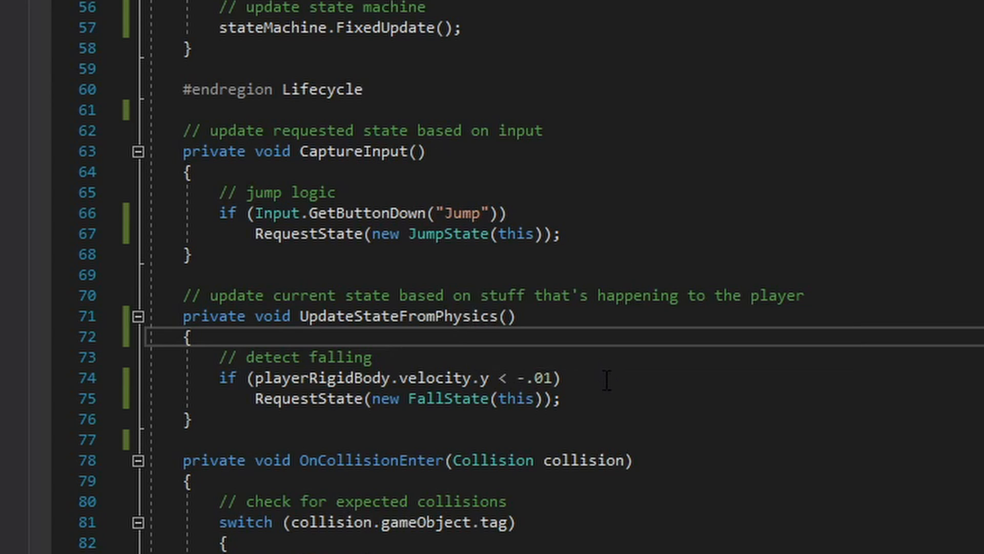
{"action": "mouse_move", "coordinate": [482, 422]}
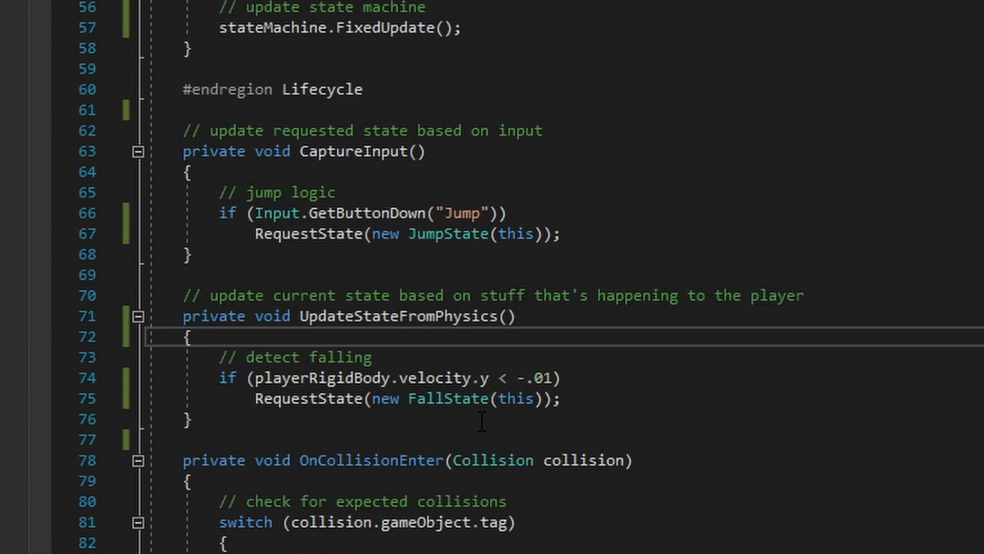
{"action": "scroll", "scroll_direction": "down", "scroll_amount": 3}
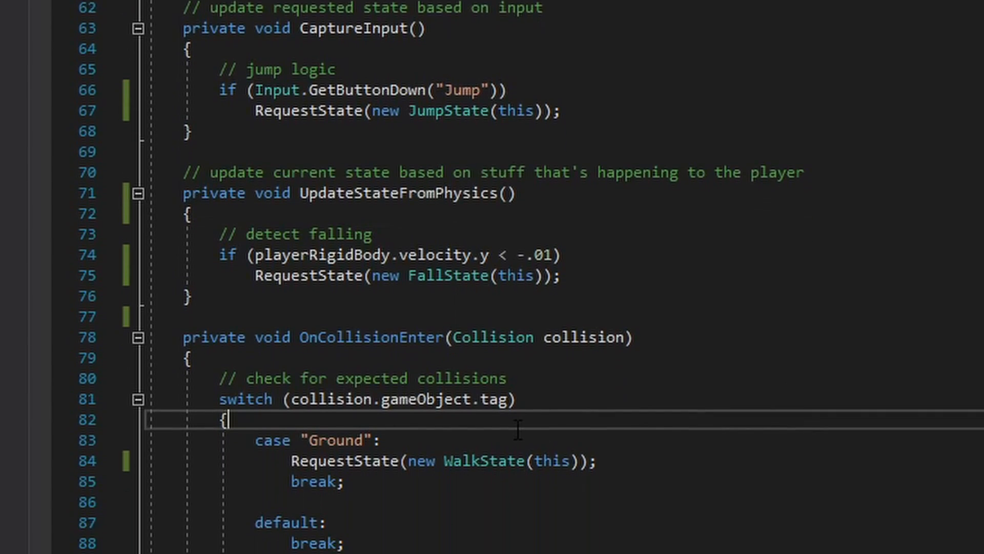